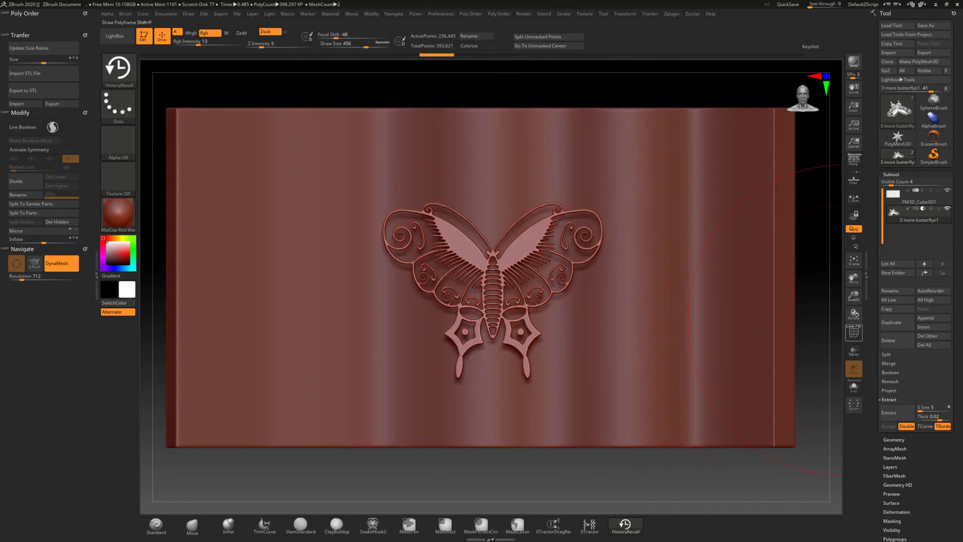
# Conform the butterfly relief onto the wavy slab and return to the butterfly subtool
pyautogui.click(853, 332)
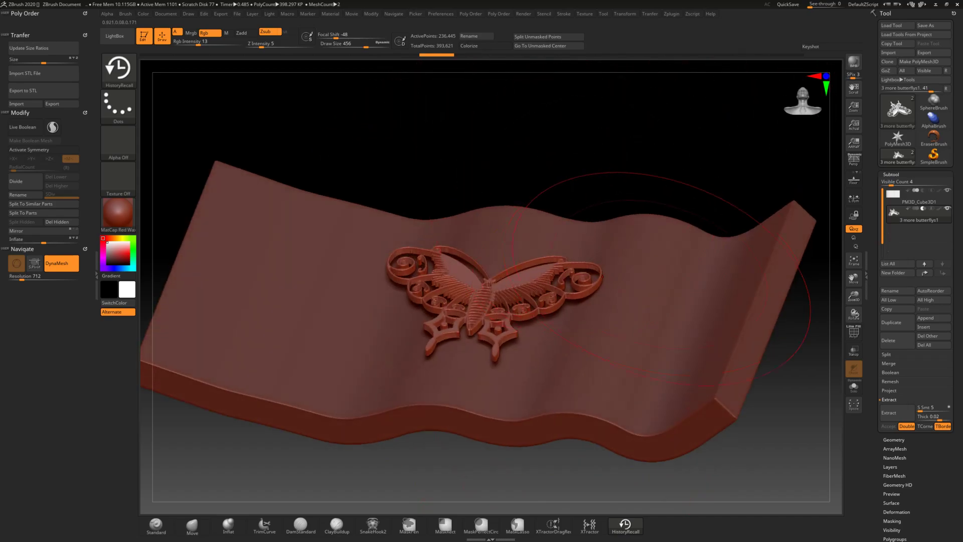
pyautogui.click(915, 202)
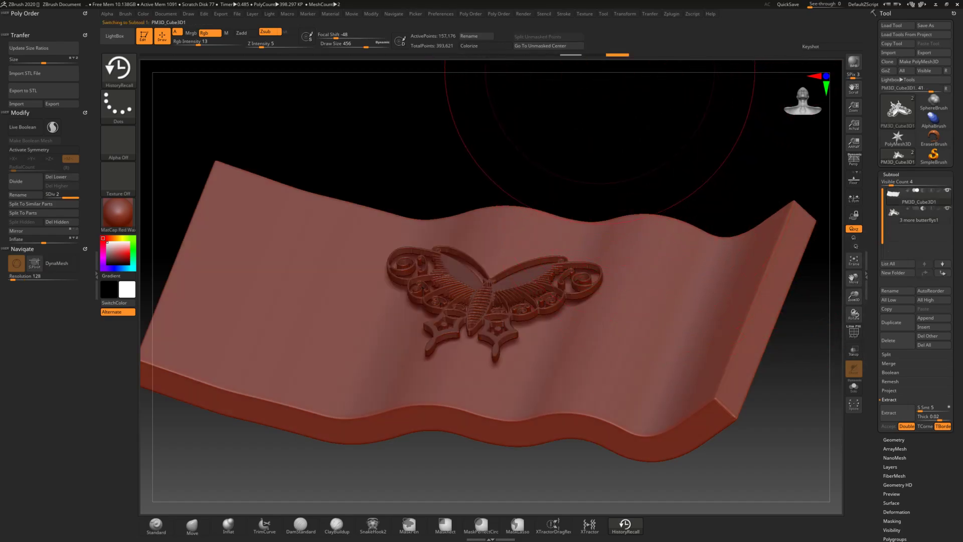
pyautogui.click(409, 525)
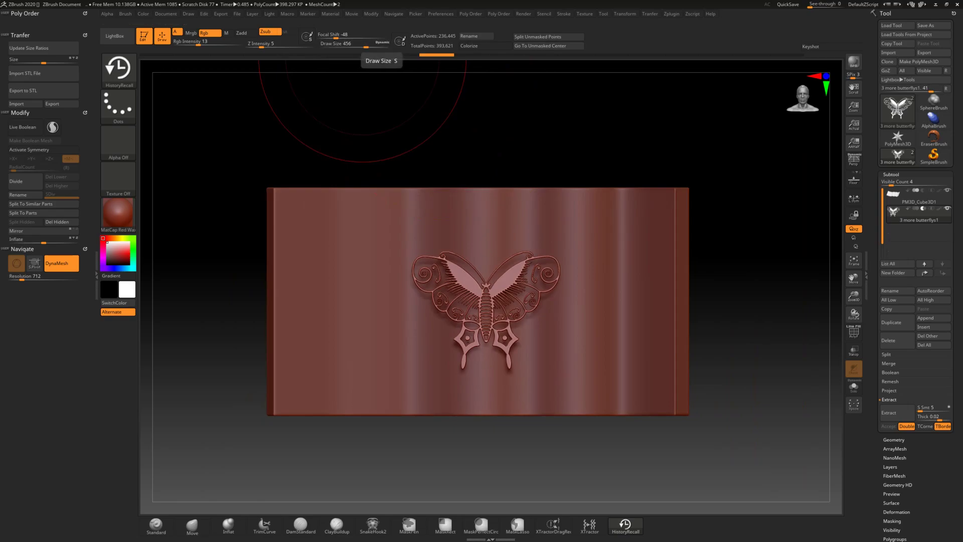
pyautogui.moveTo(279, 43)
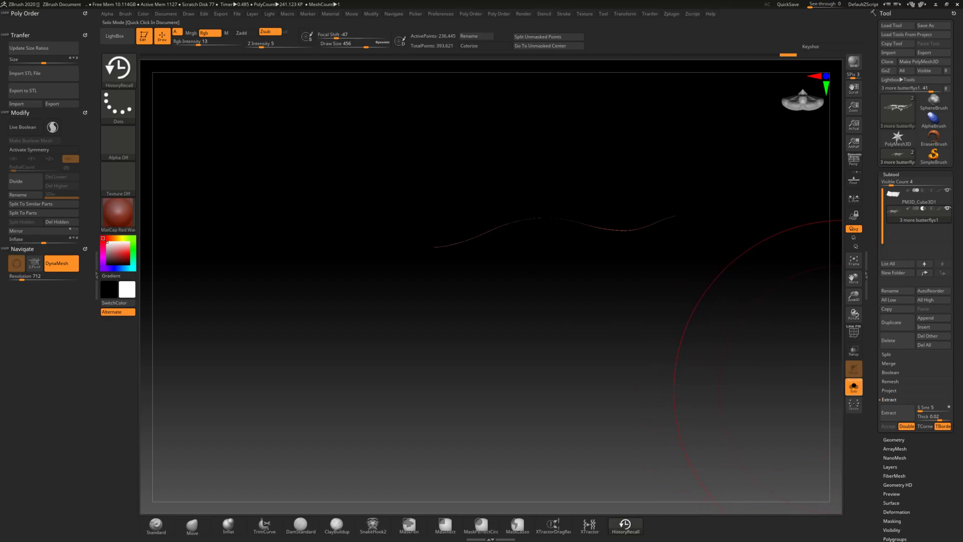
pyautogui.moveTo(852, 386)
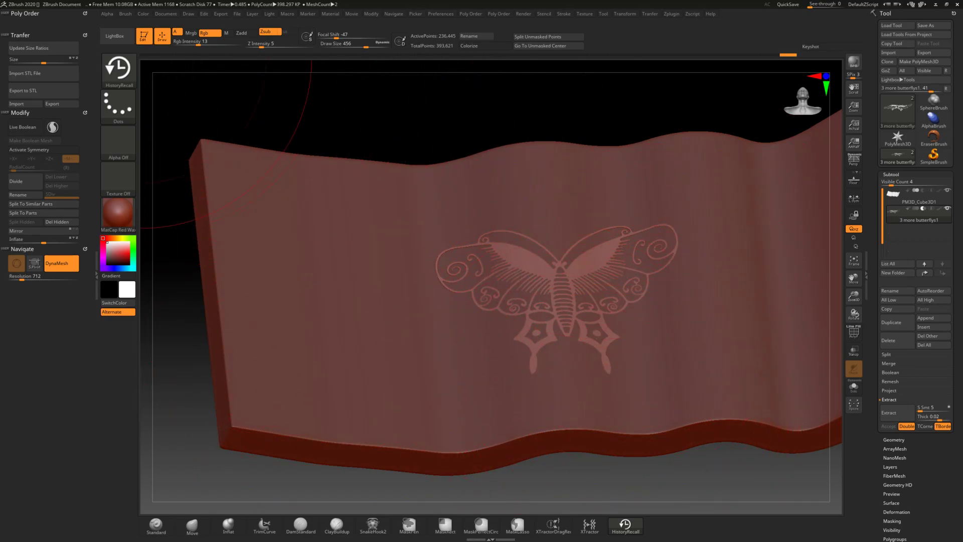
# Set Brush > Auto Masking options and thicken the butterfly with MaskPen in Solo mode
pyautogui.click(127, 13)
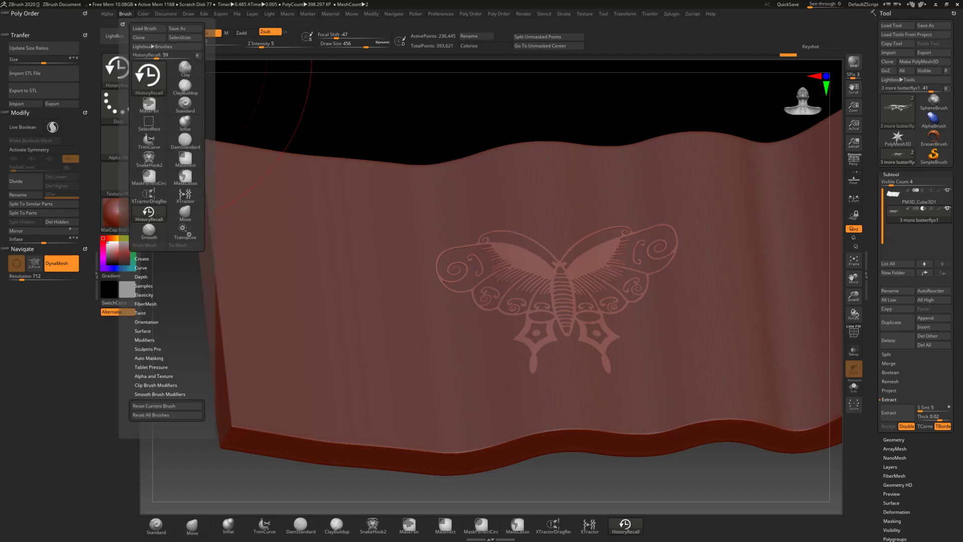
pyautogui.click(146, 358)
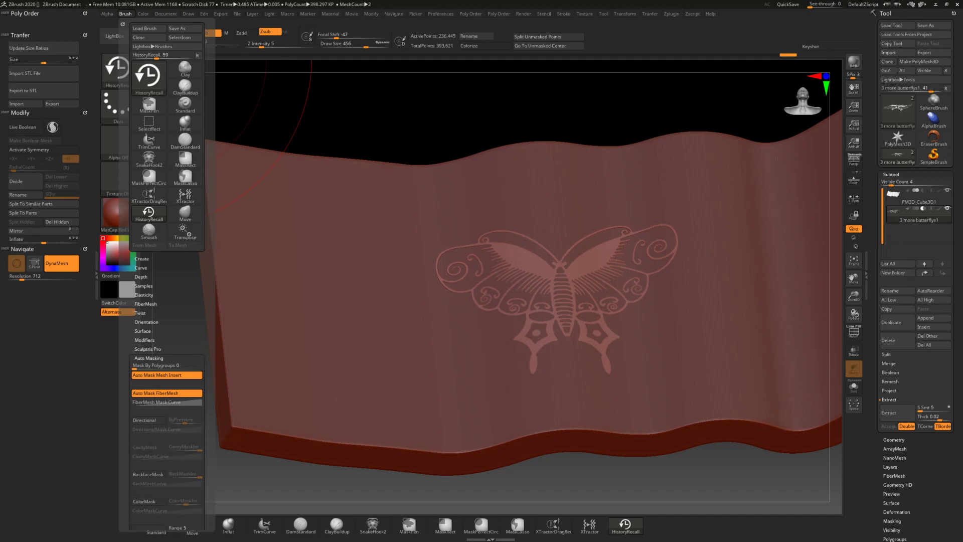
pyautogui.moveTo(148, 473)
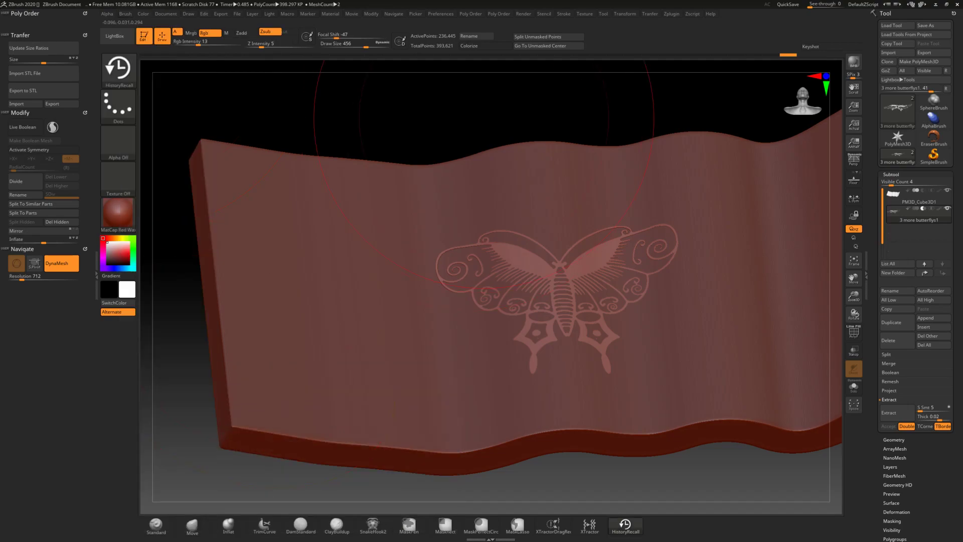
pyautogui.moveTo(532, 372)
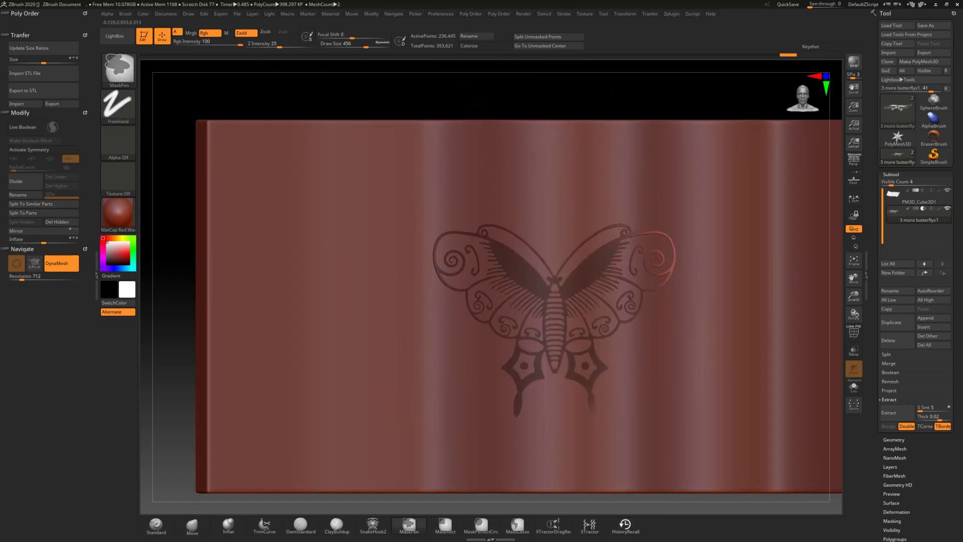
pyautogui.click(625, 525)
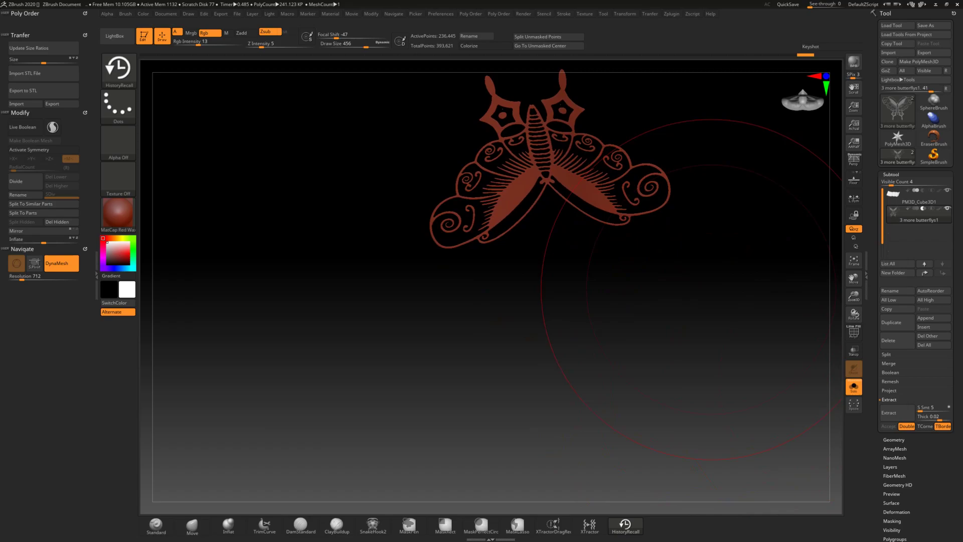
pyautogui.click(409, 526)
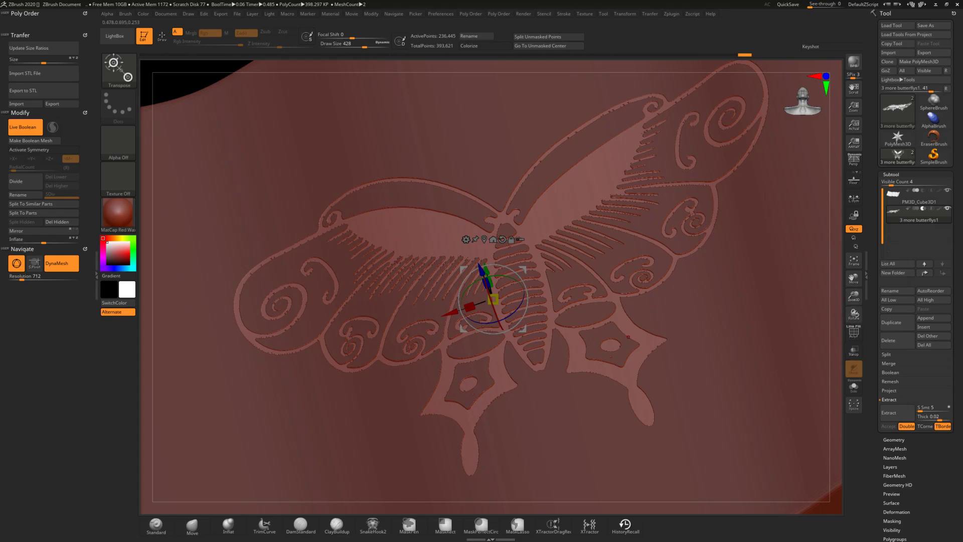
# Switch off Live Boolean, leaving the butterfly embedded in the slab surface
pyautogui.click(24, 127)
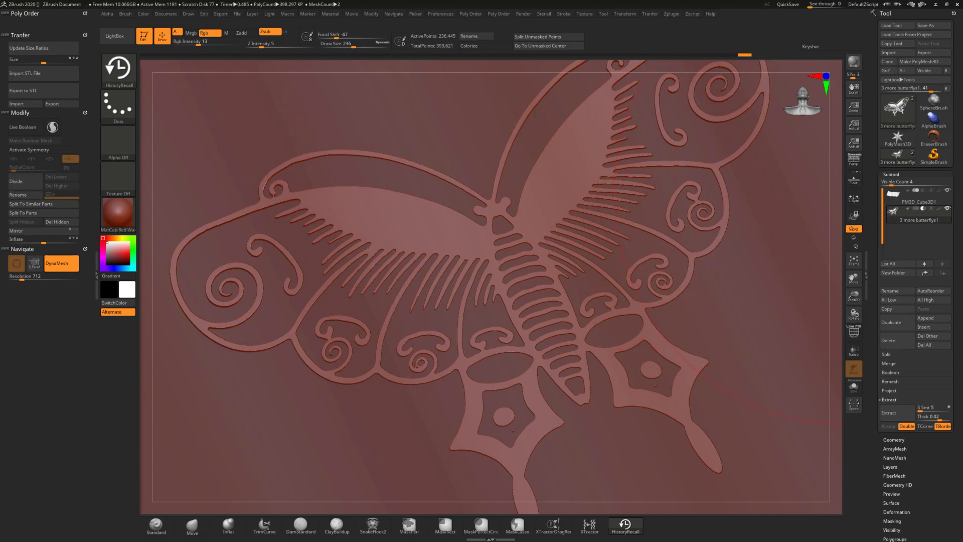
# MergeVisible the butterfly and slab subtools into a single mesh
pyautogui.click(889, 363)
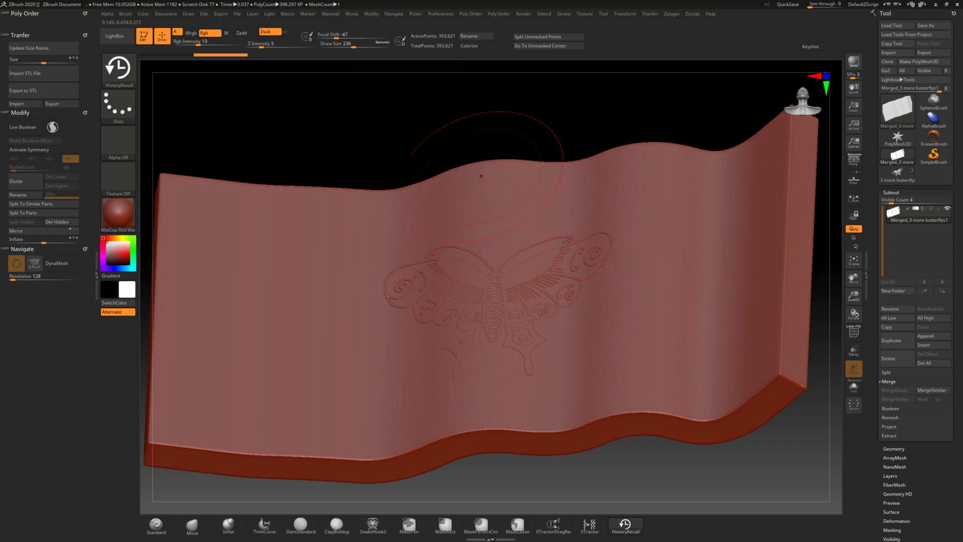
pyautogui.moveTo(446, 123)
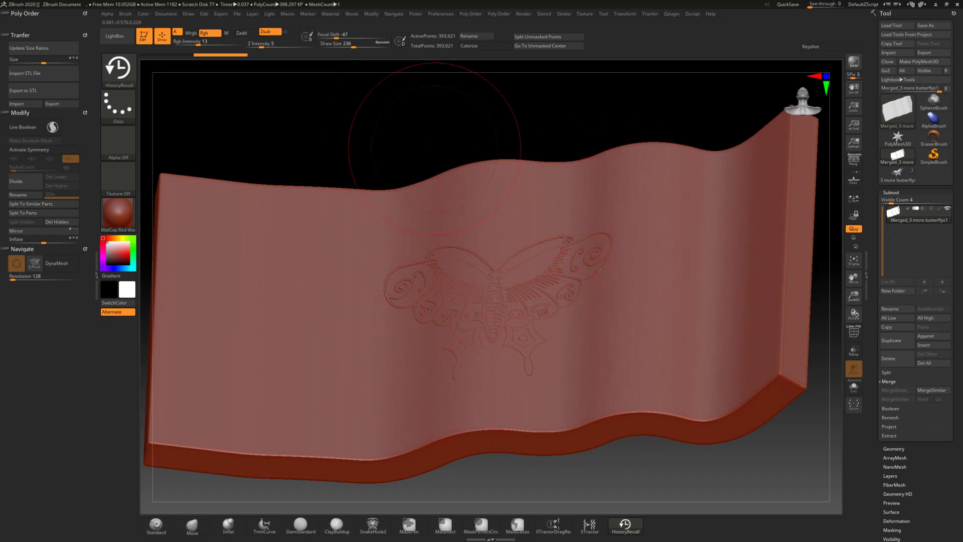